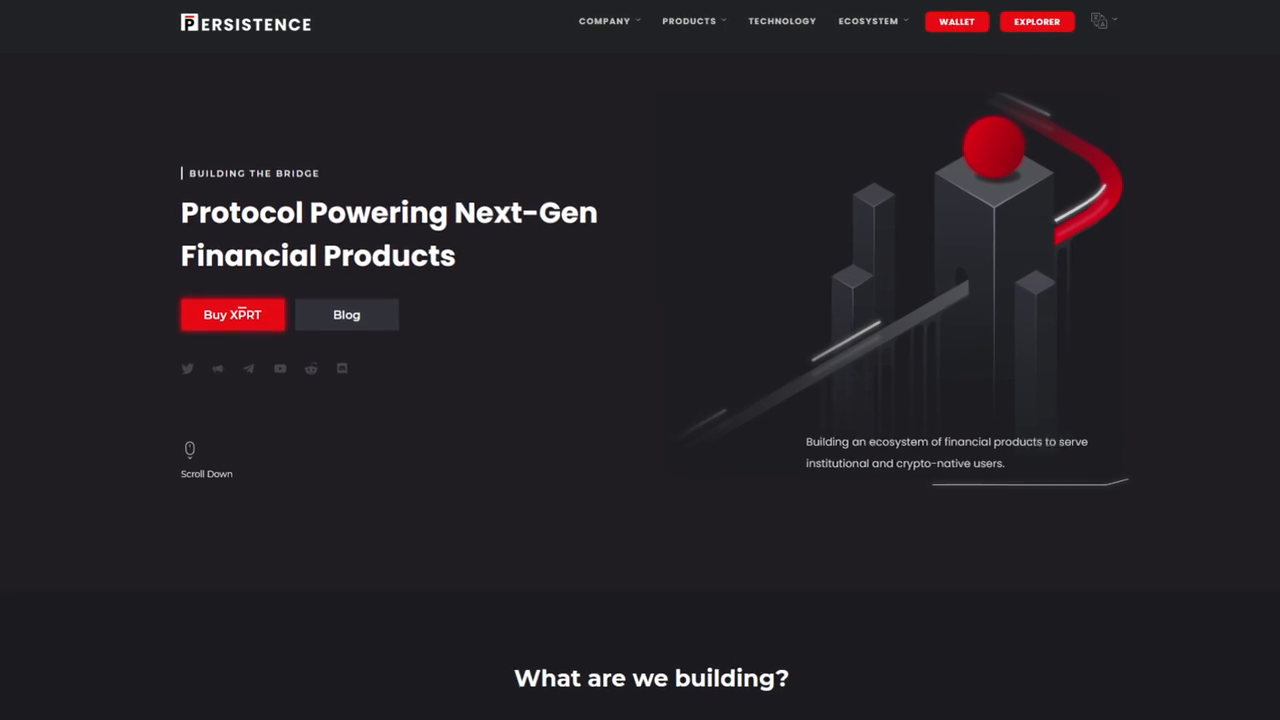
pyautogui.scroll(-3)
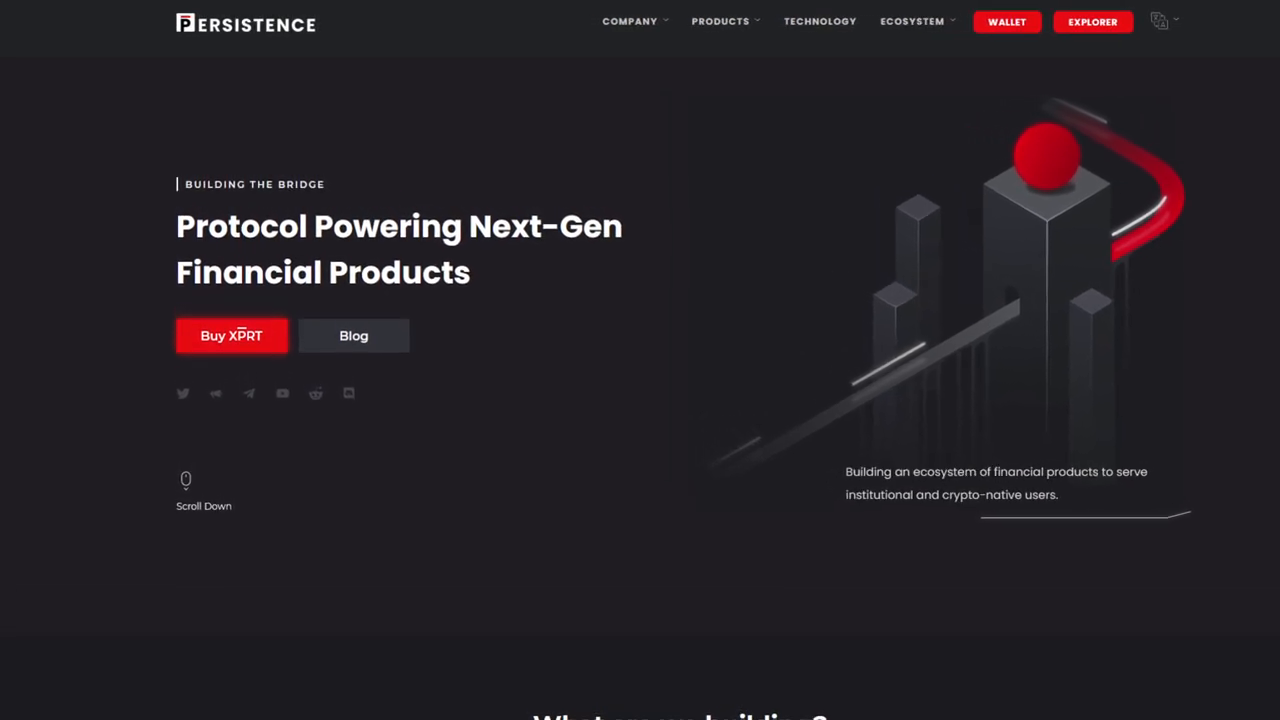